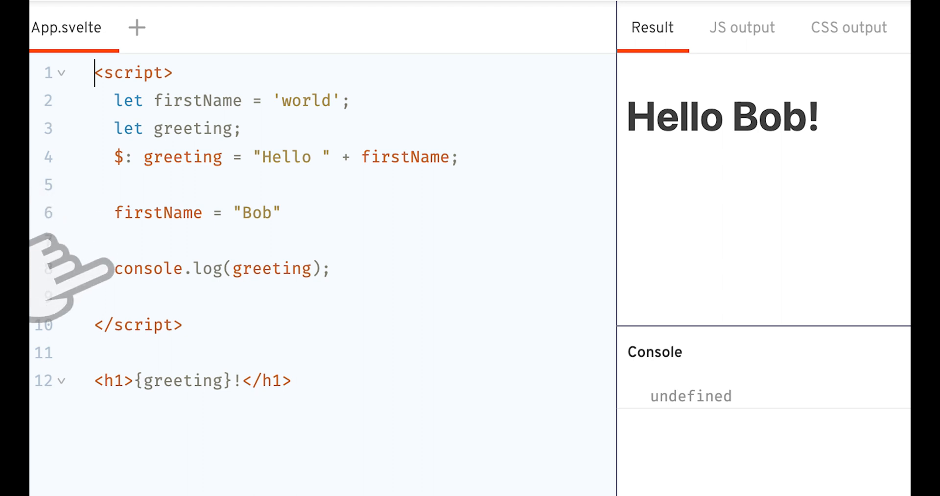
pyautogui.moveTo(567, 408)
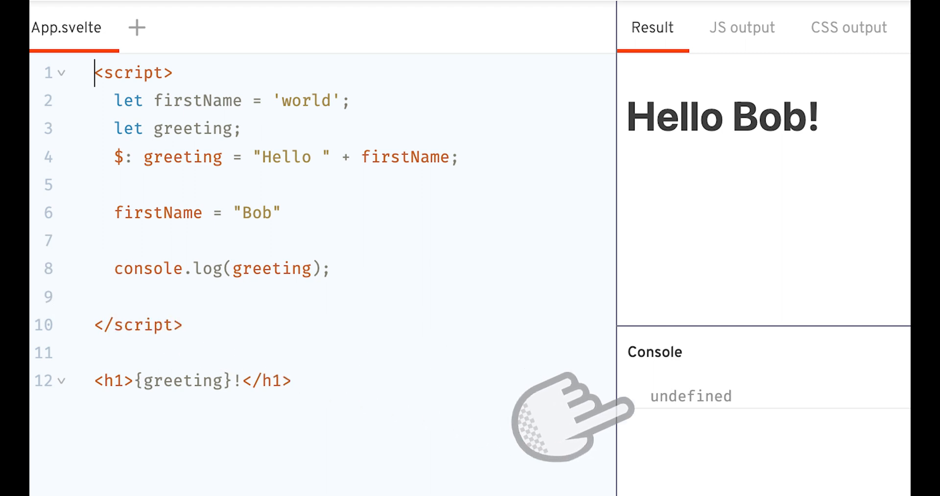